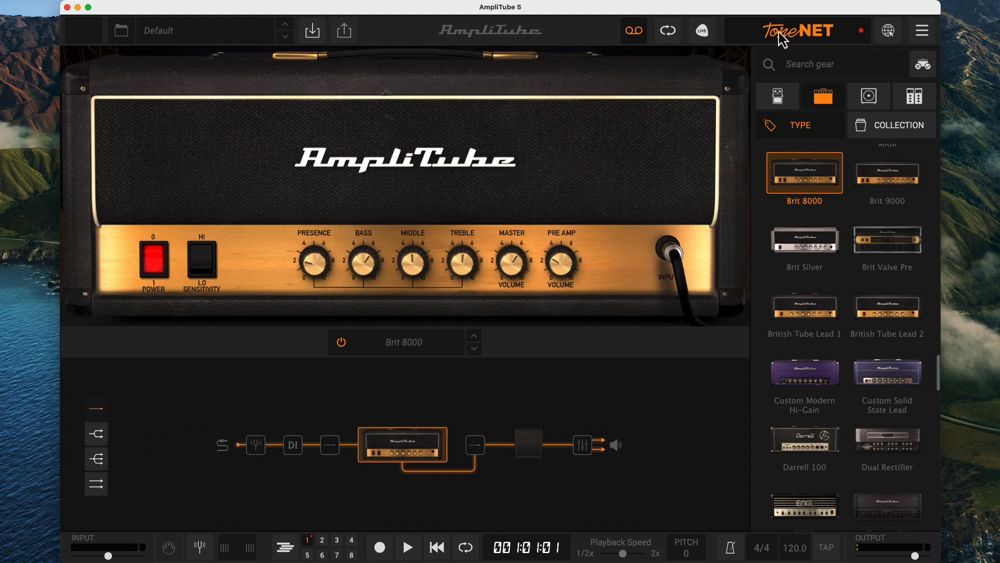
- Open ToneNET and switch on the Looper, dismissing both account-verification warnings
click(797, 30)
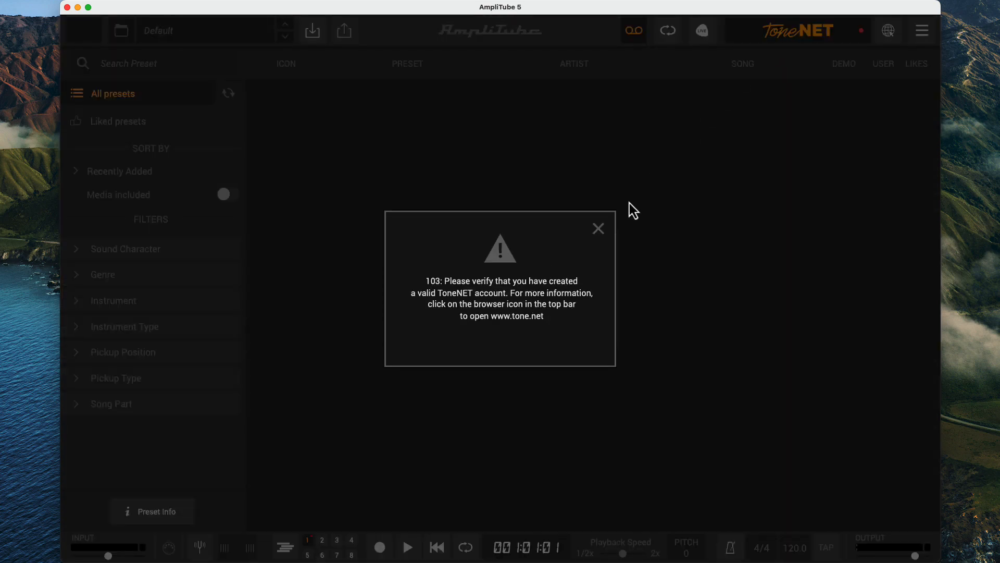
click(598, 228)
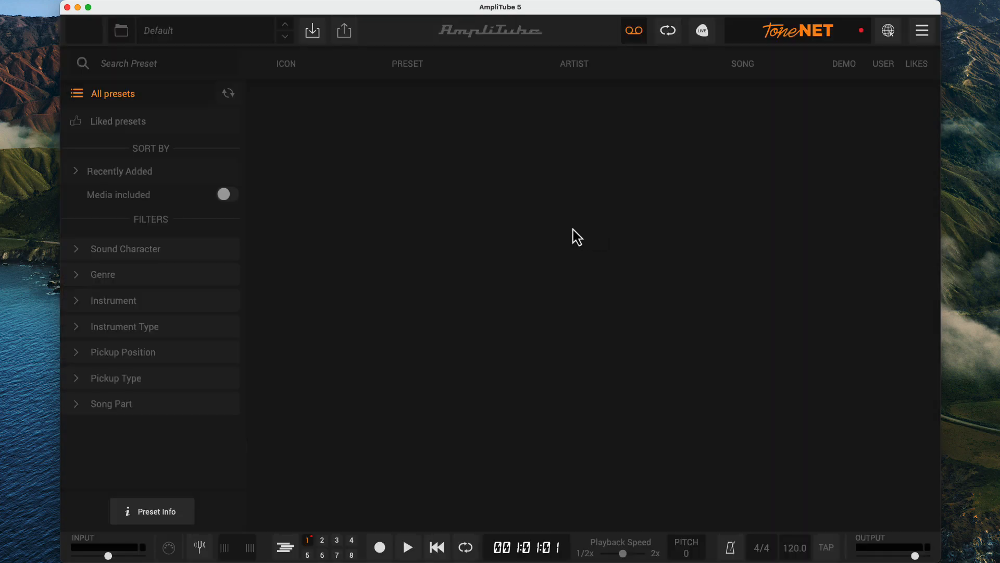
click(667, 30)
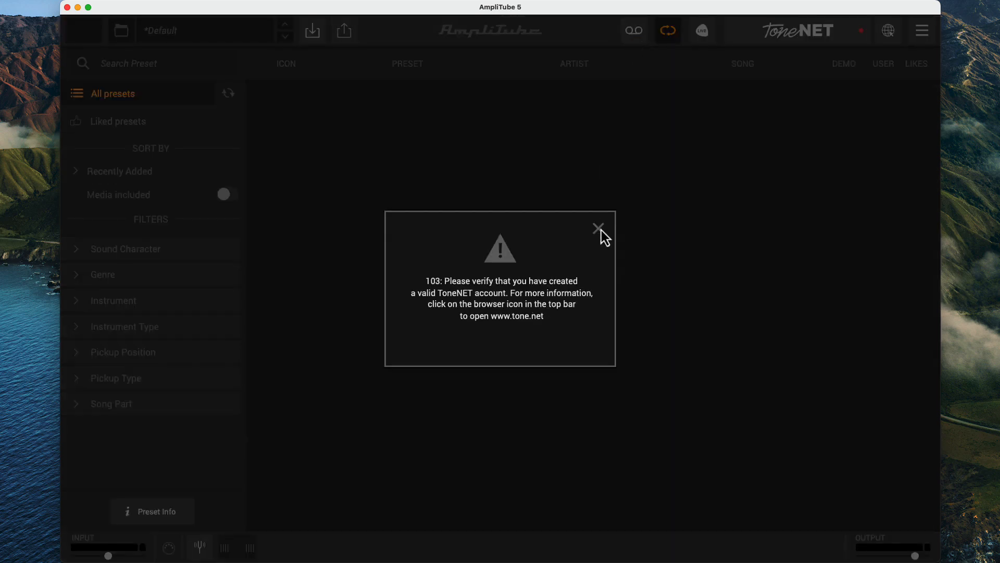
click(598, 227)
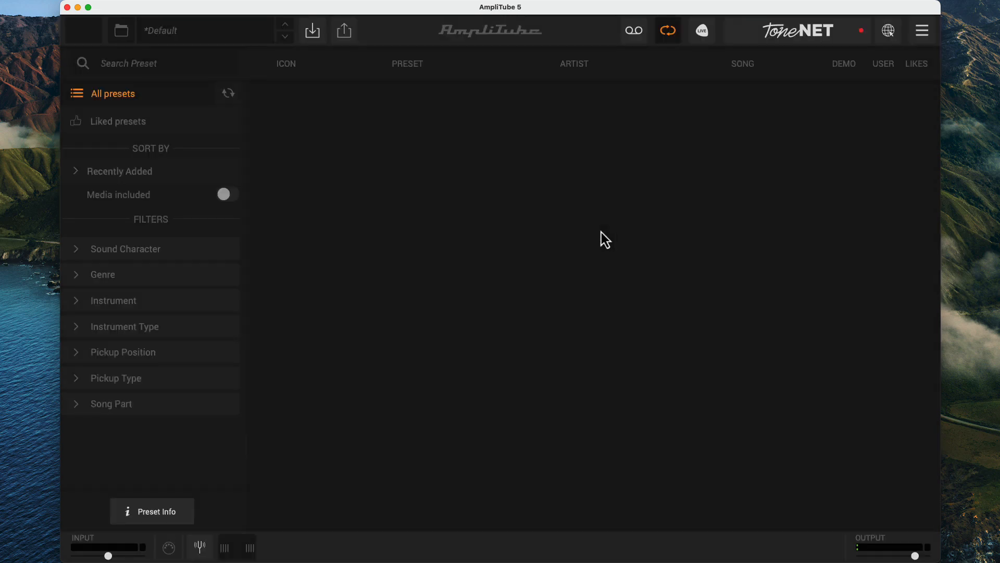
mouse_move(748, 70)
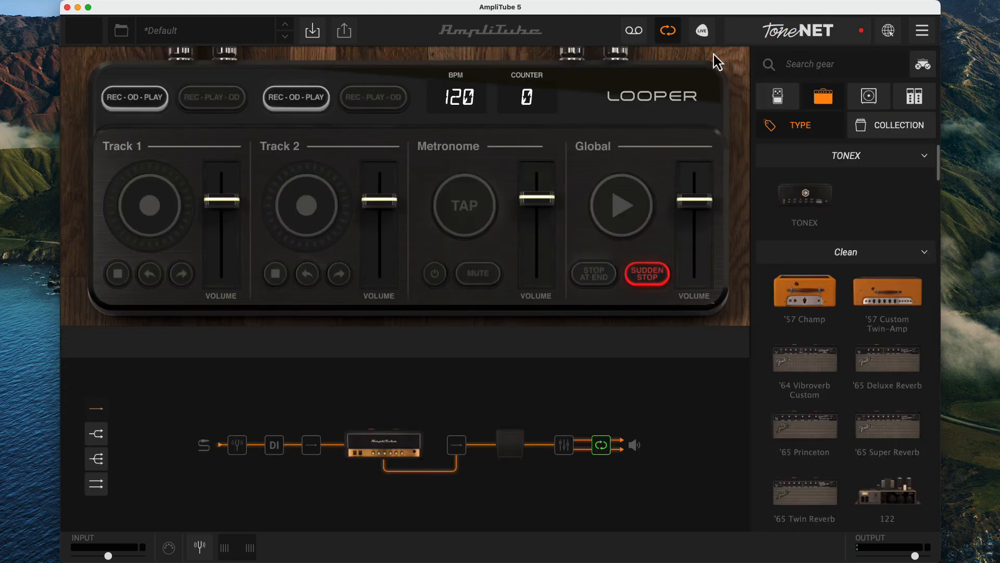
click(633, 30)
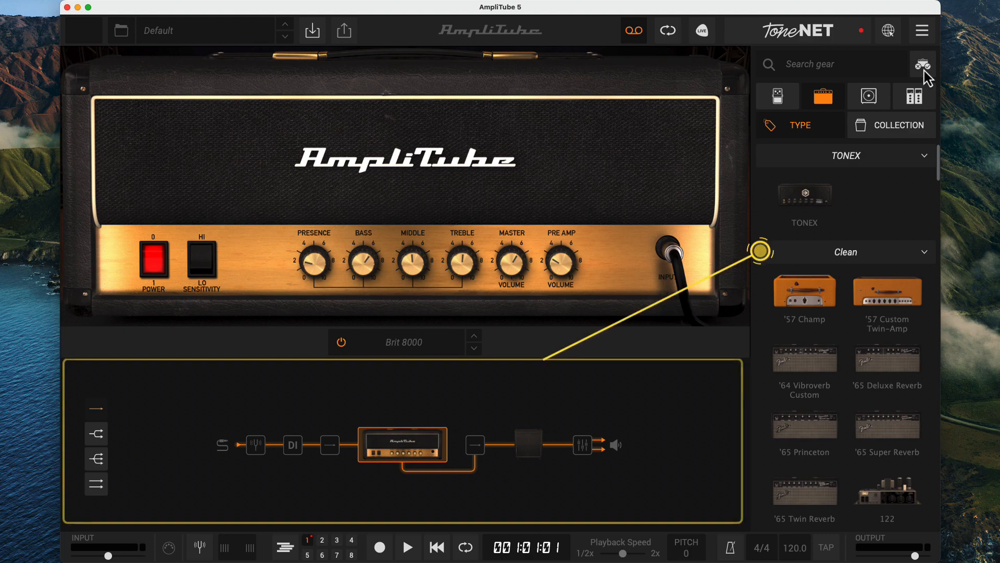
mouse_move(719, 205)
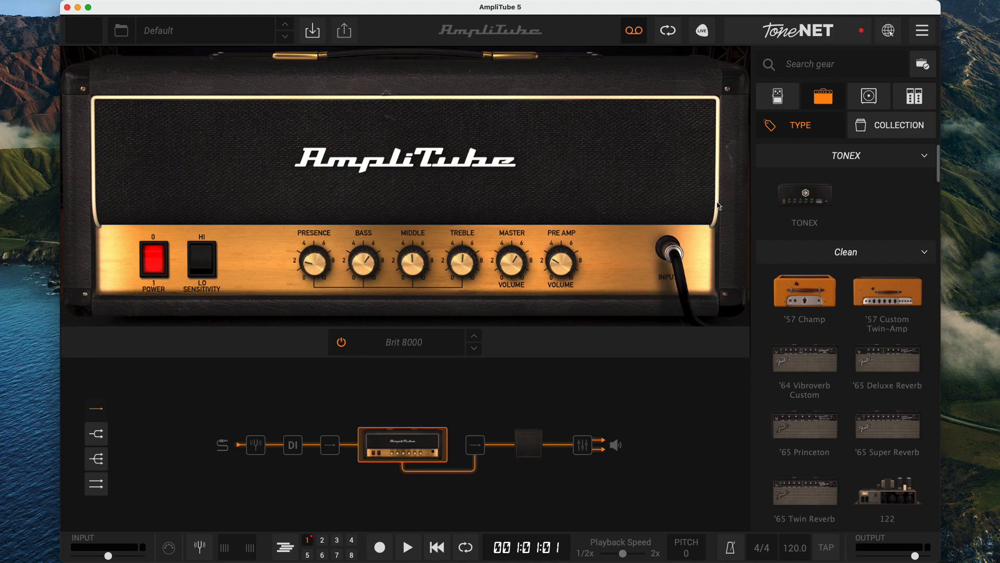
mouse_move(361, 395)
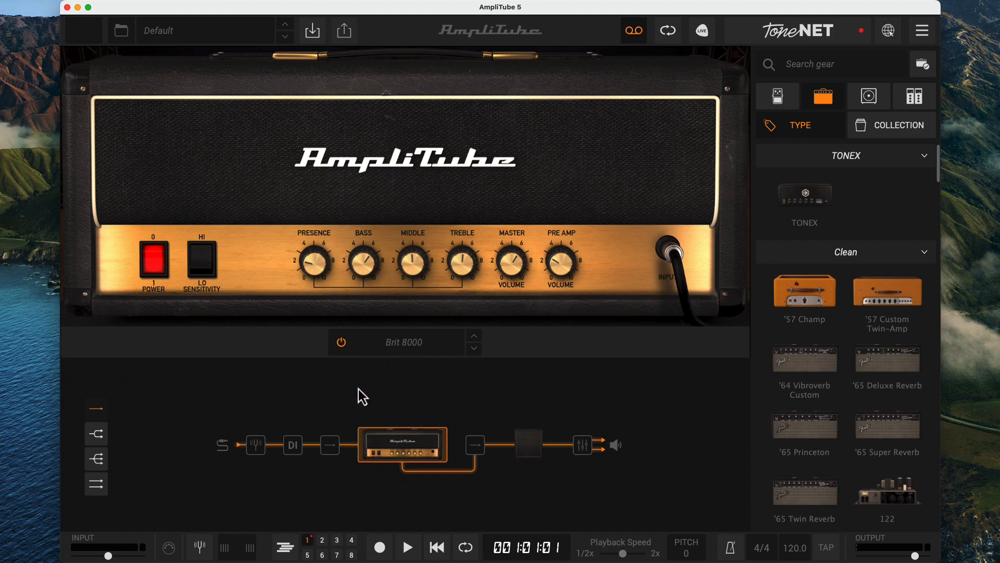
mouse_move(292, 419)
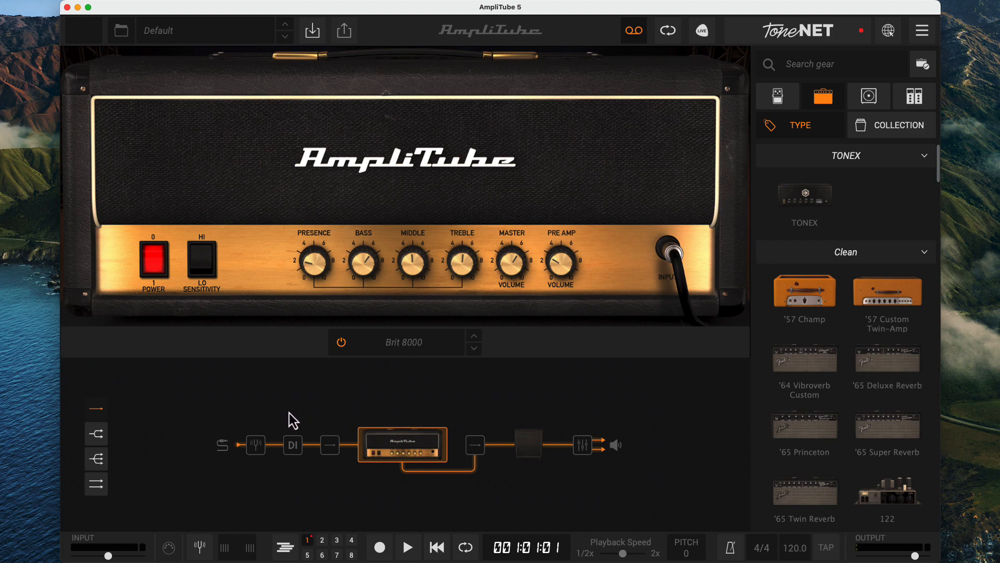
- Open the UltraTuner block at the chain start and power it on
click(255, 444)
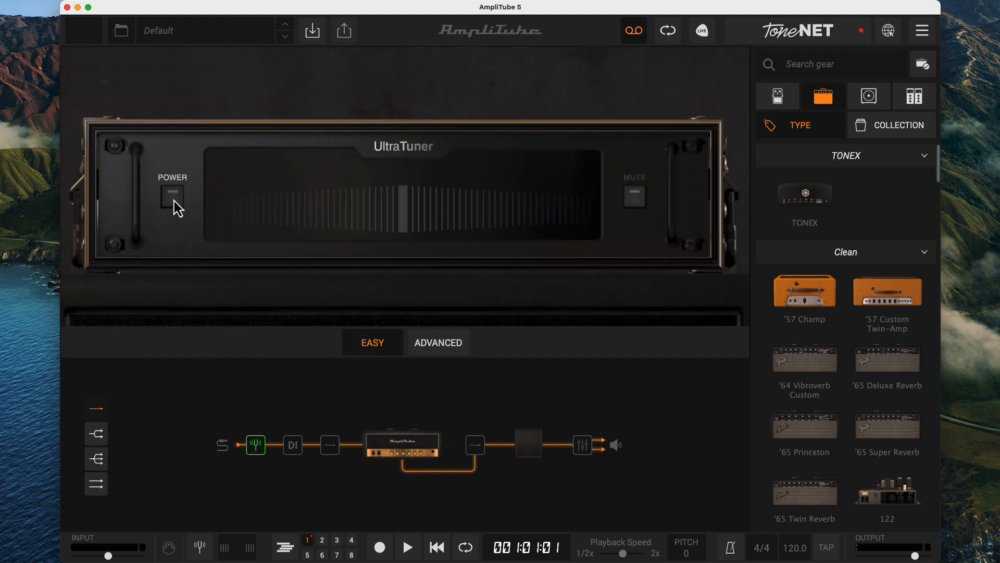
click(171, 194)
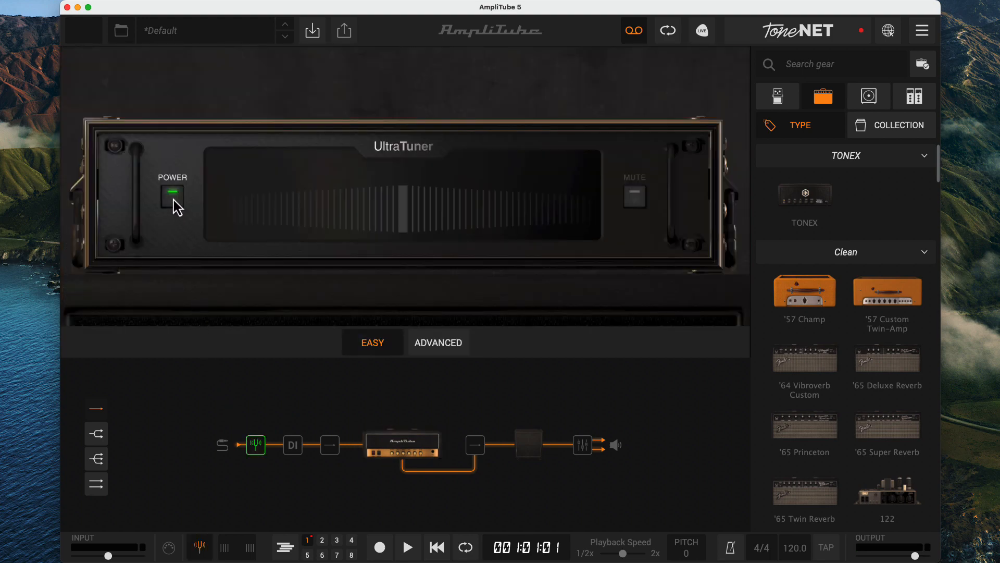
click(373, 342)
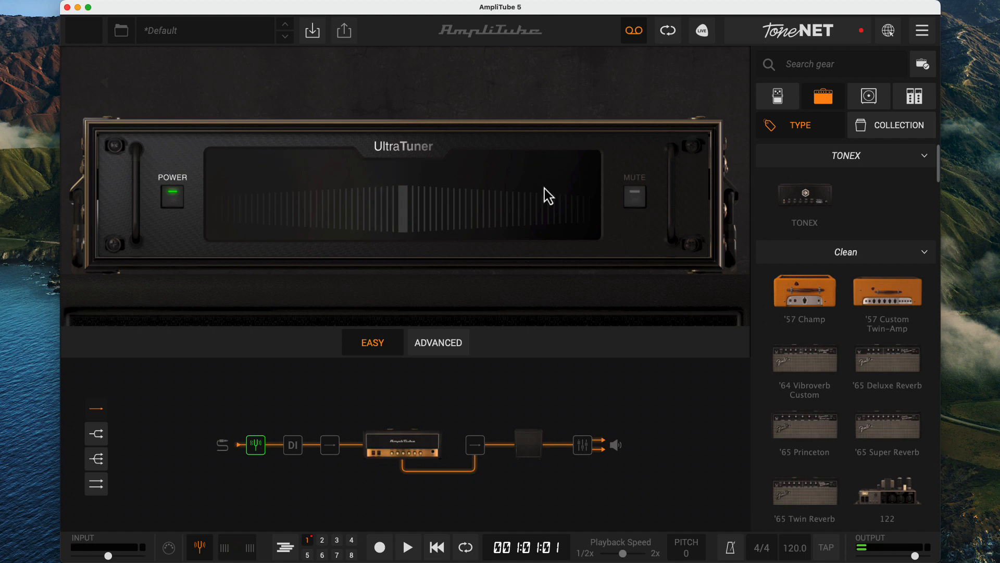
mouse_move(433, 452)
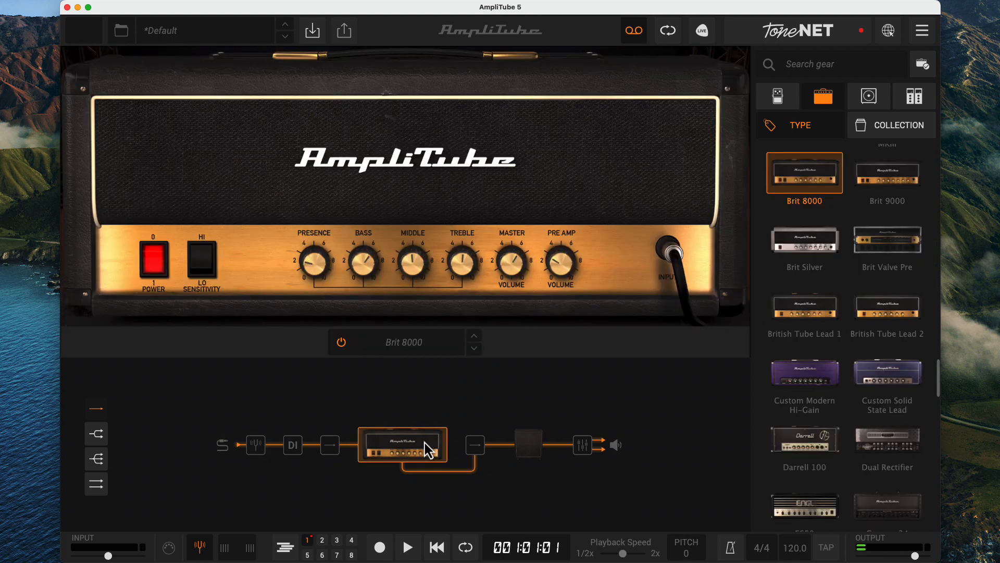
mouse_move(287, 453)
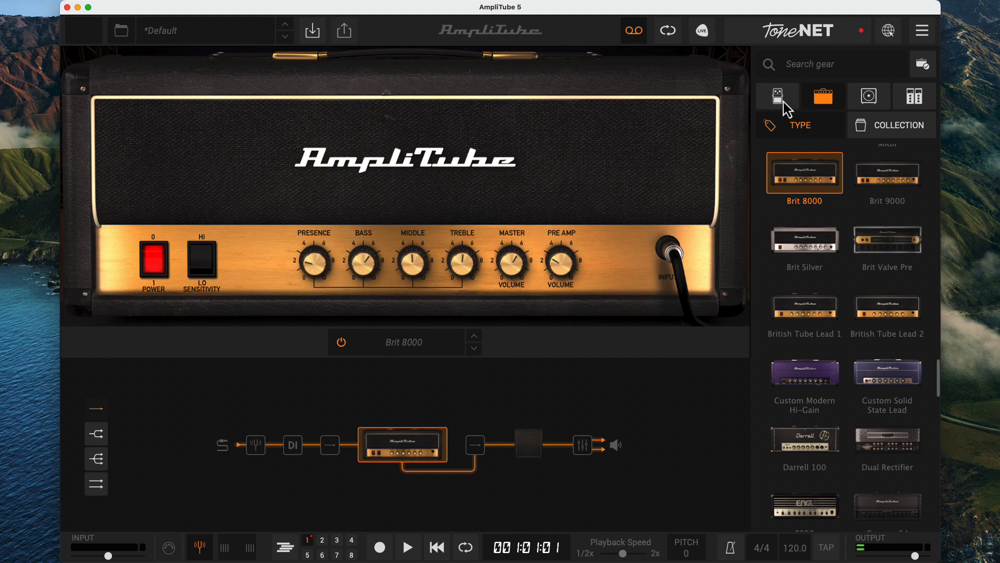
- Search stompboxes for 'dis' and place the Distortion pedal ahead of the DI block
click(777, 96)
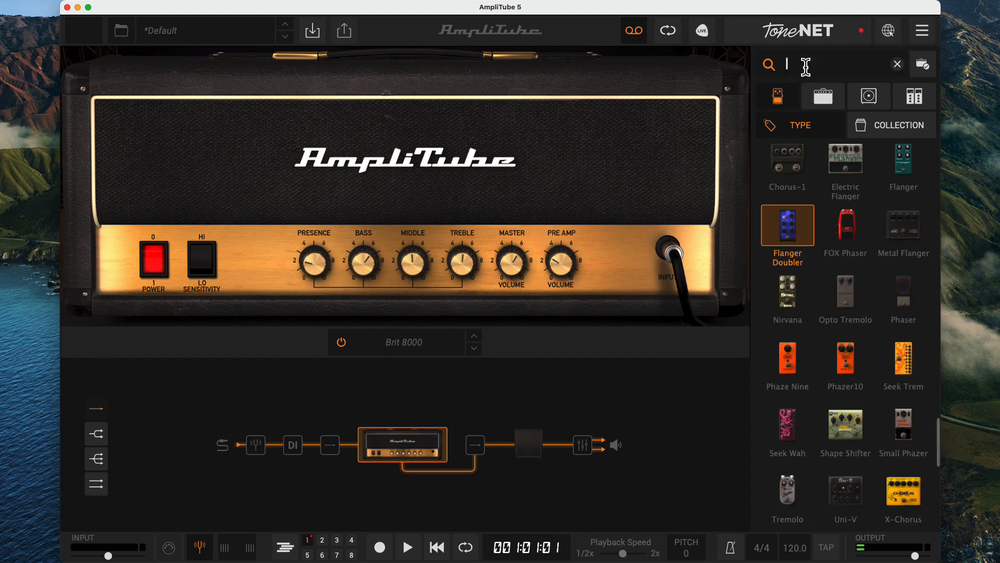
text(dist)
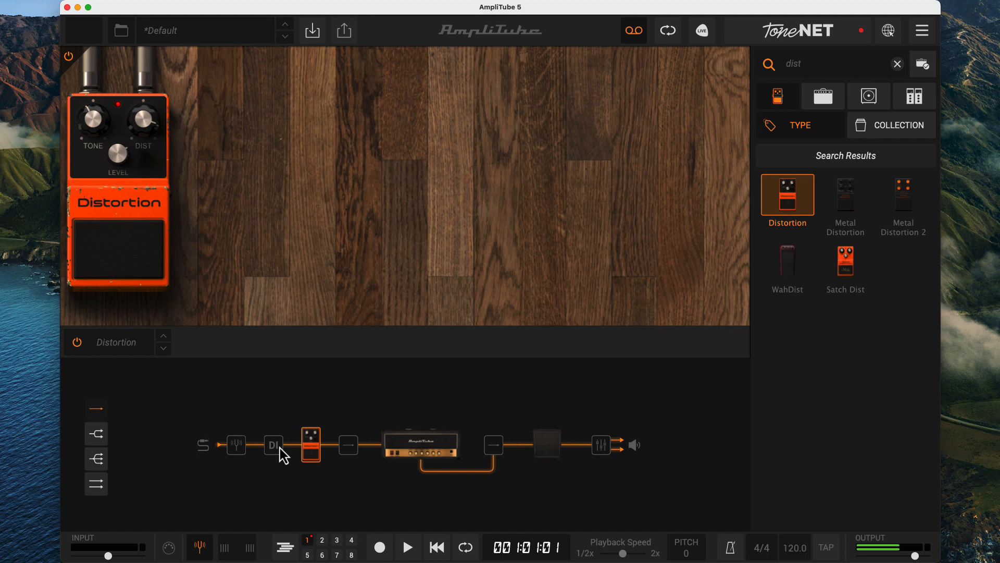
mouse_move(281, 456)
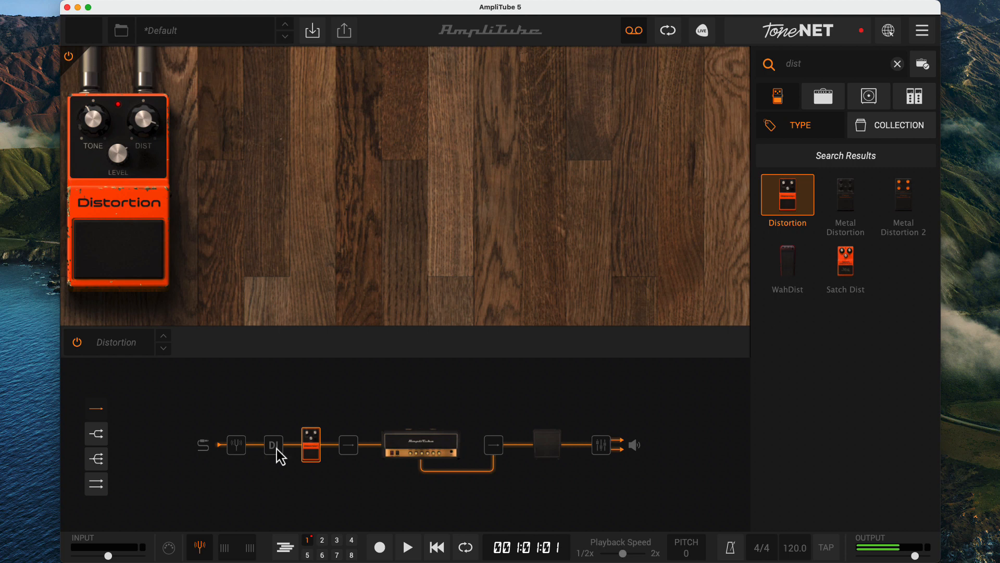
click(274, 445)
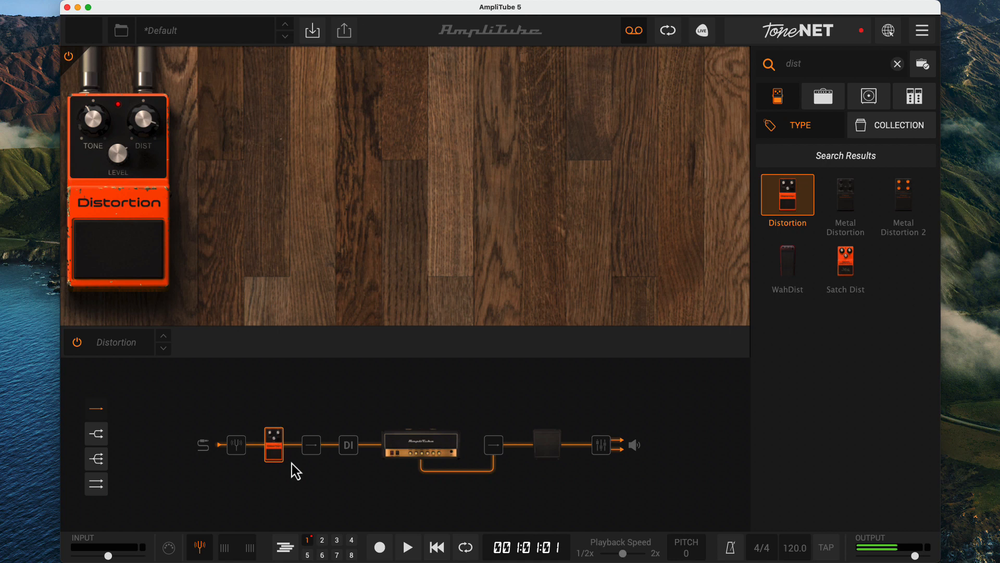
click(348, 444)
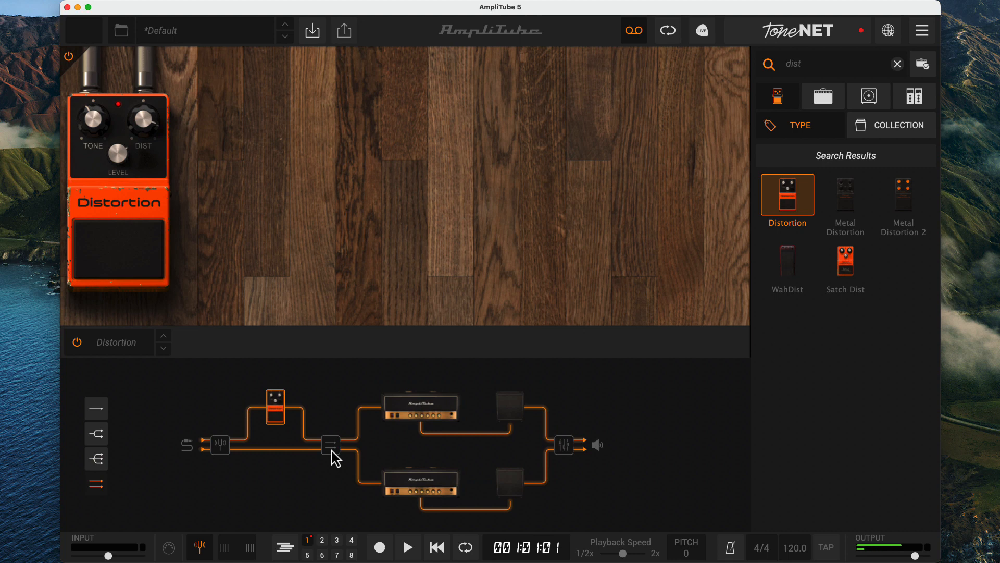
mouse_move(148, 418)
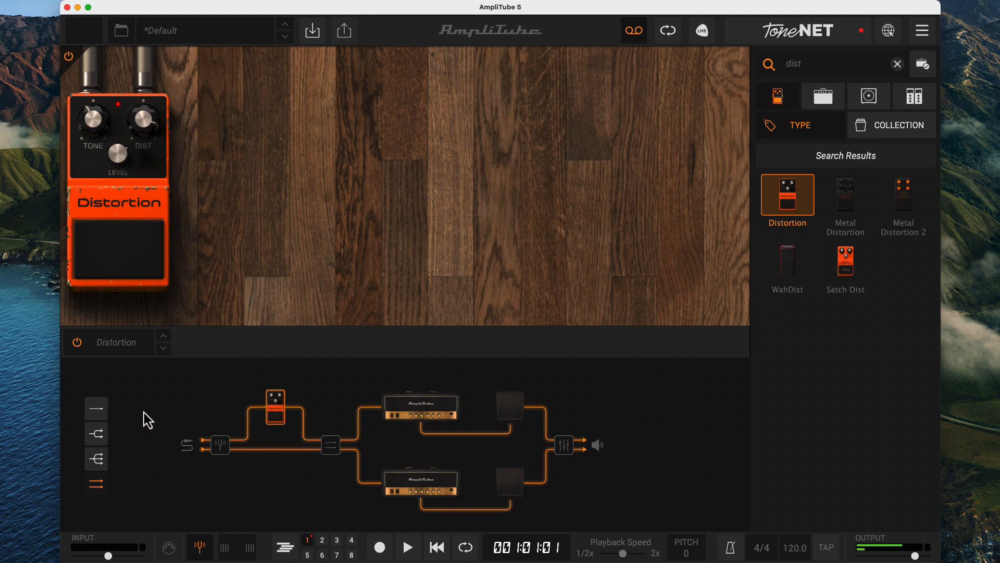
- Switch the chain from the dual-amp parallel layout back to a single path
click(96, 408)
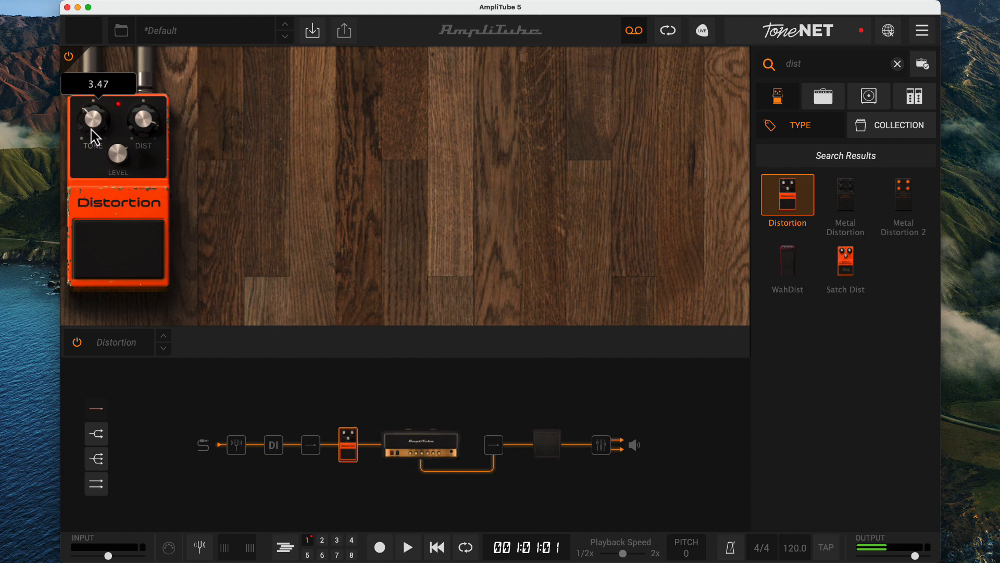
- Nudge the Distortion pedal's TONE knob and remove the Satch Dist pedal
drag(93, 115, 96, 111)
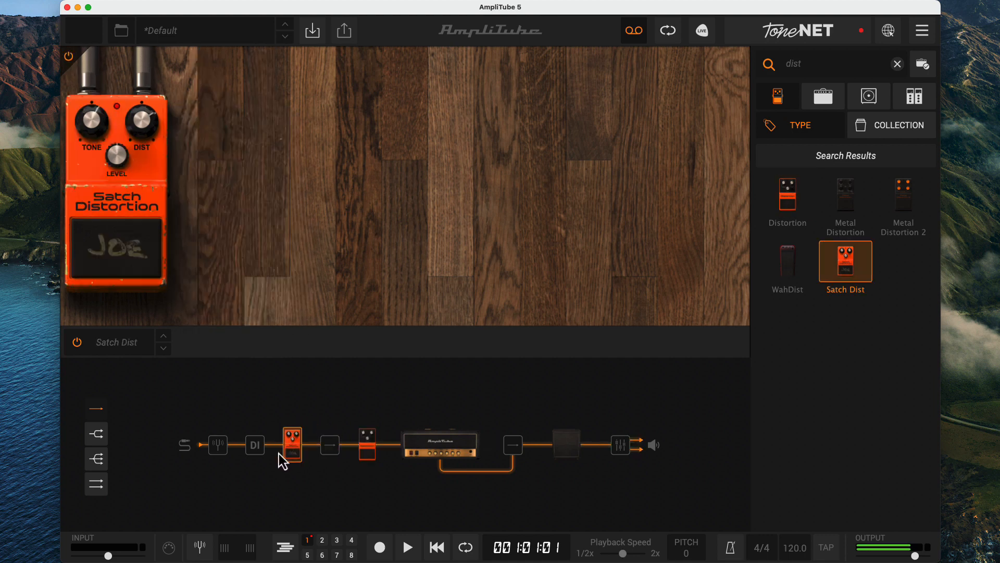
right_click(292, 444)
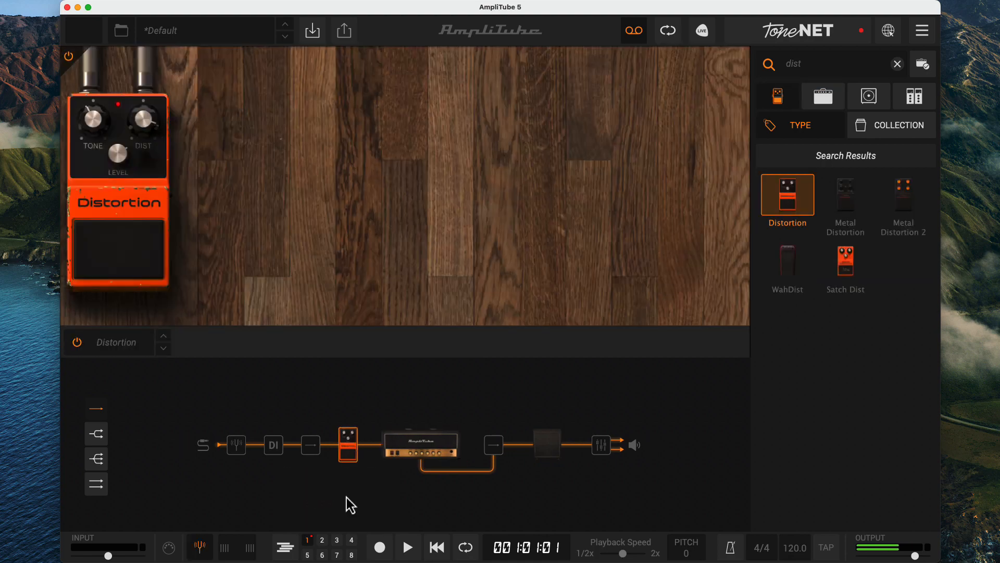
click(898, 63)
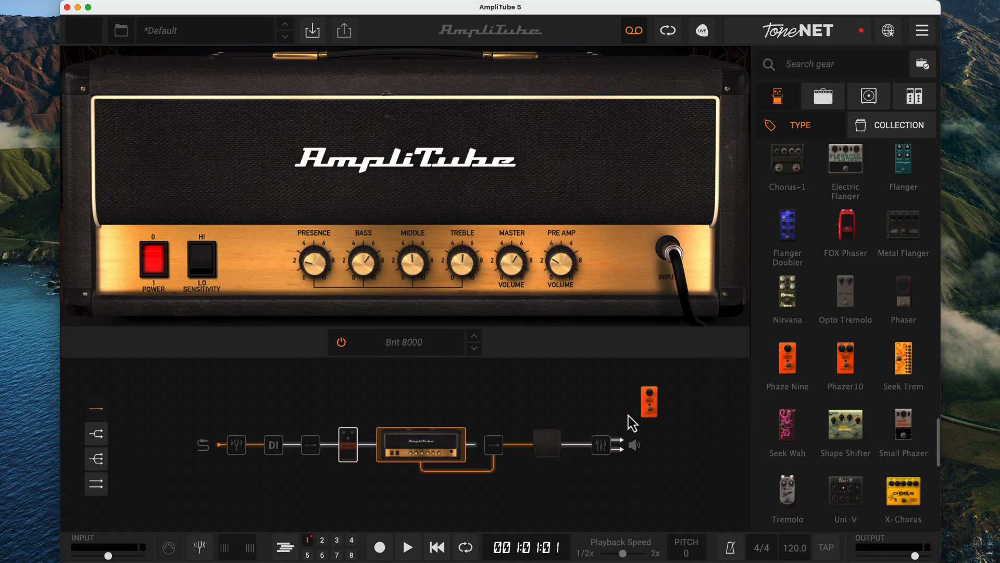
- Drag an orange stomp pedal into the slot between the cabinet and mixer
drag(650, 401, 571, 447)
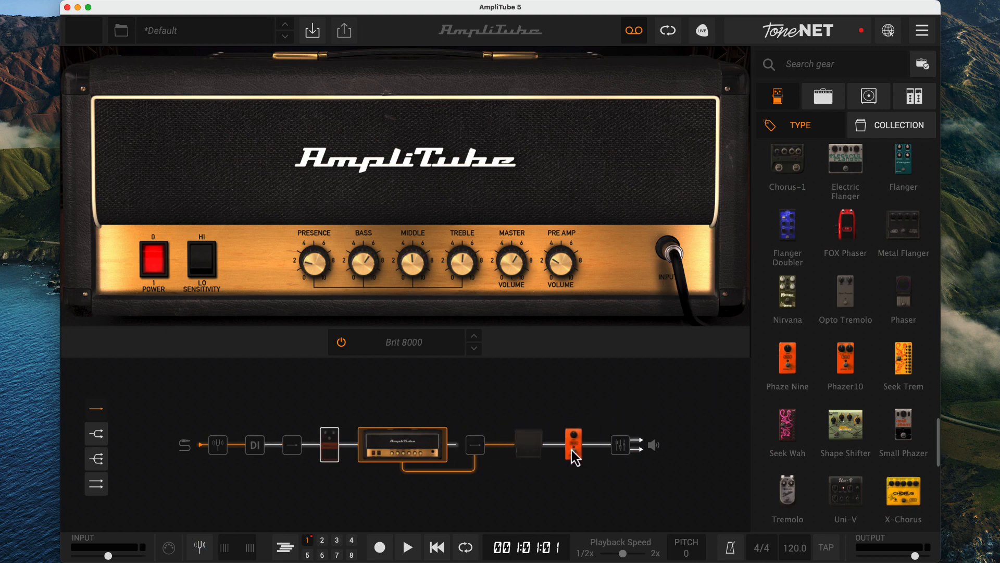
click(581, 444)
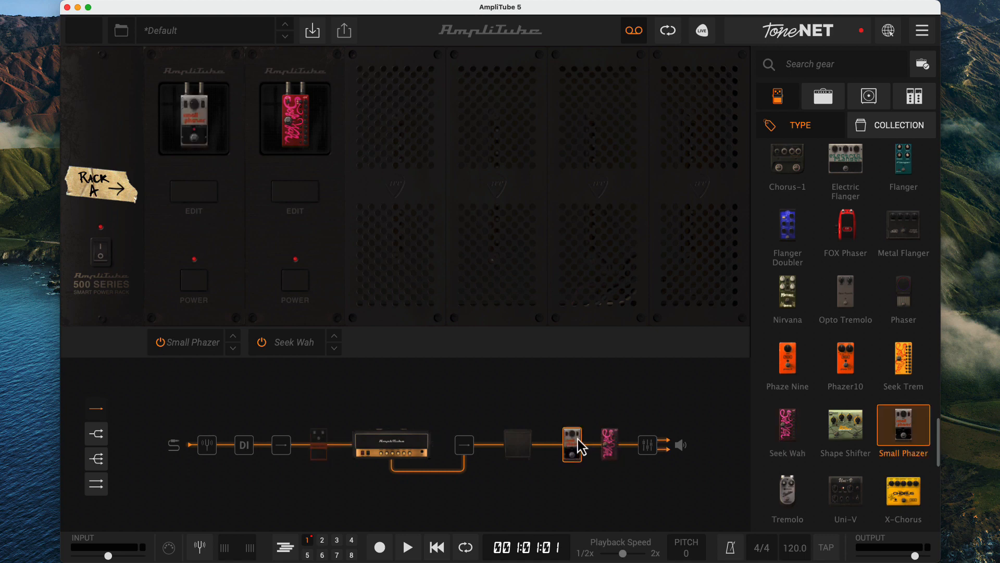
- Remove the Small Phazer pedal through its right-click menu
right_click(571, 443)
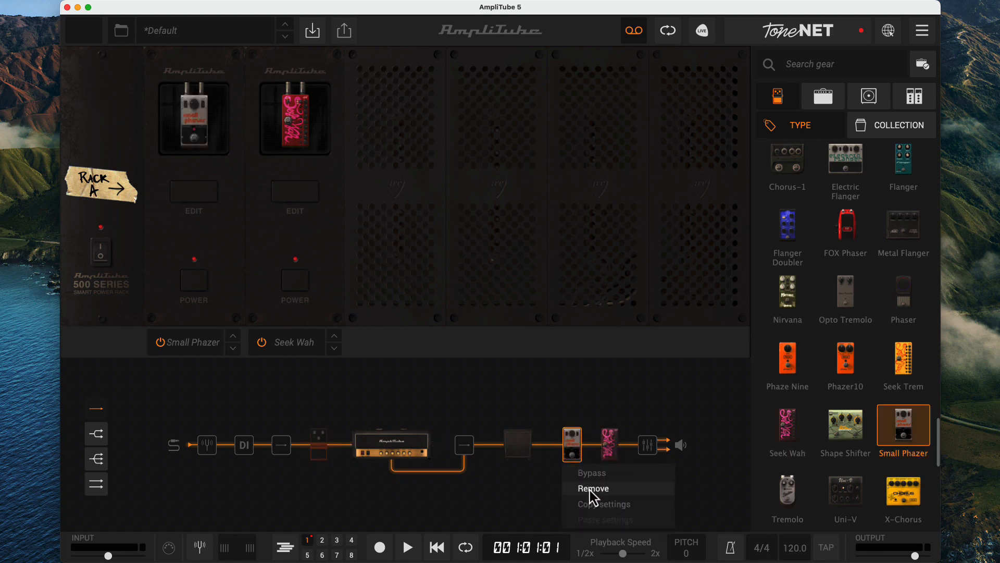
click(592, 488)
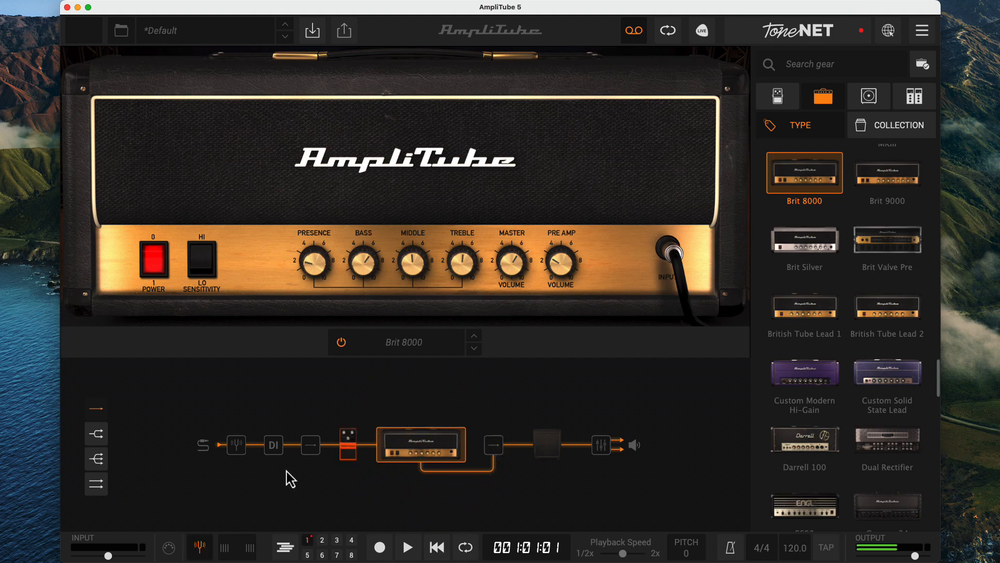
mouse_move(247, 448)
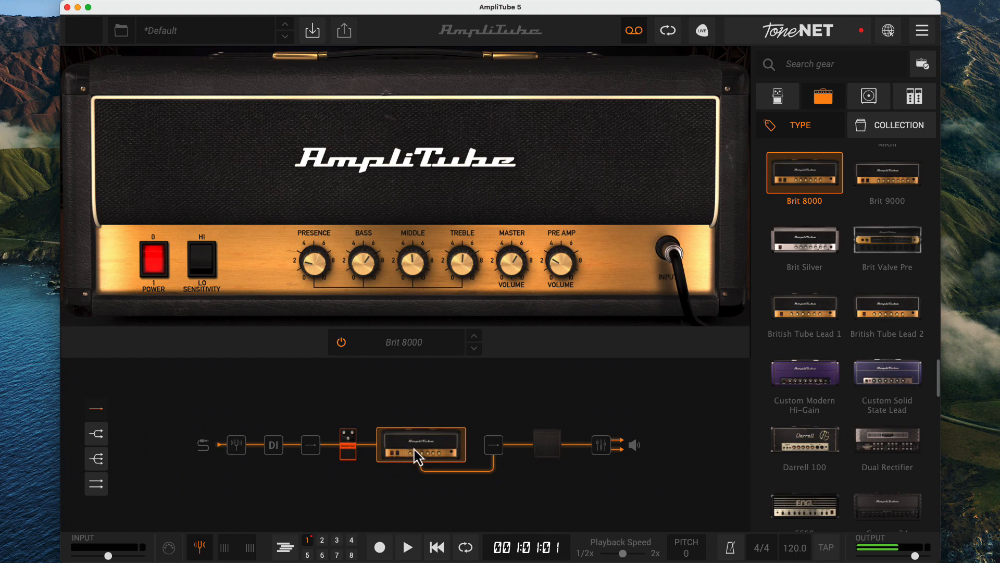
click(153, 261)
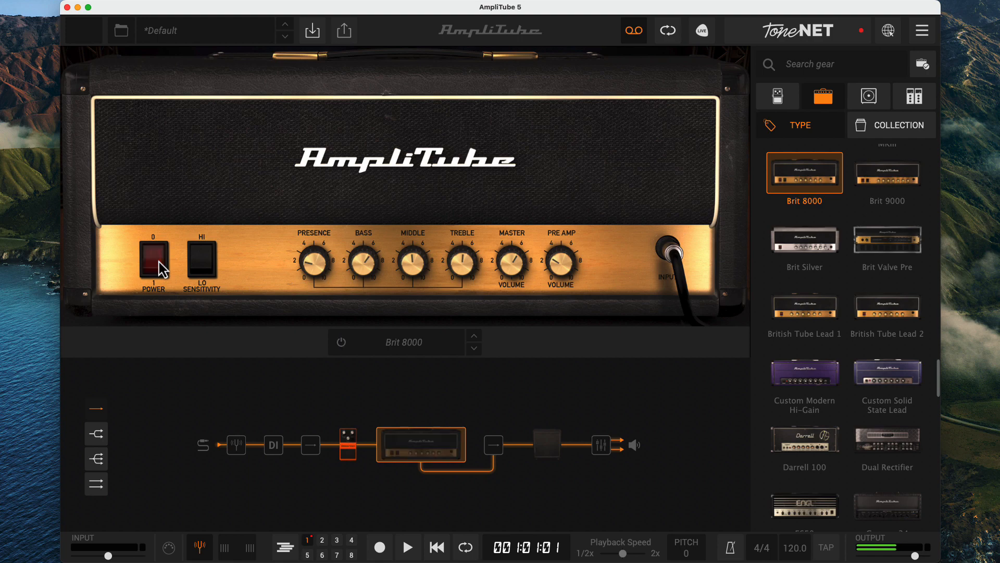
click(153, 262)
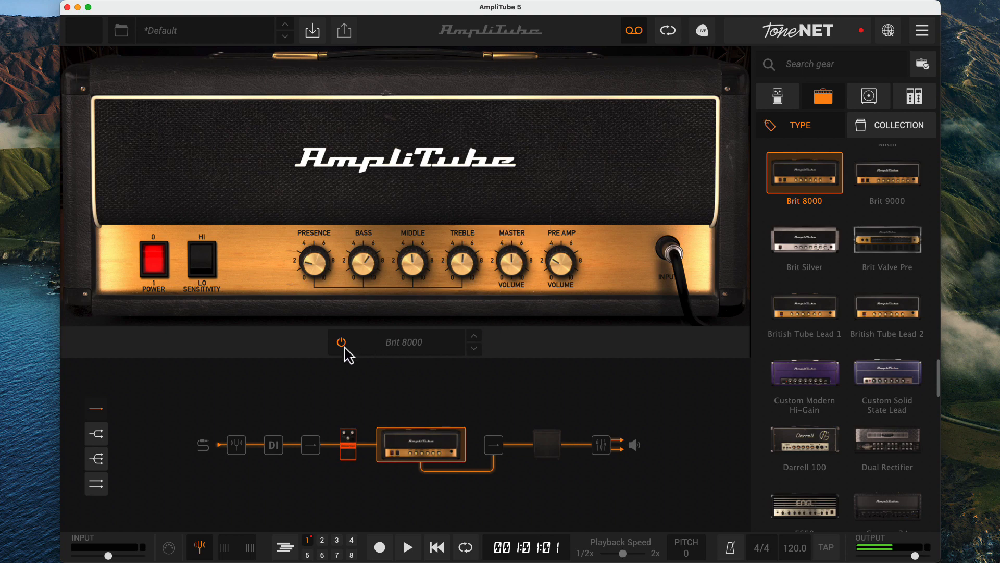
mouse_move(444, 359)
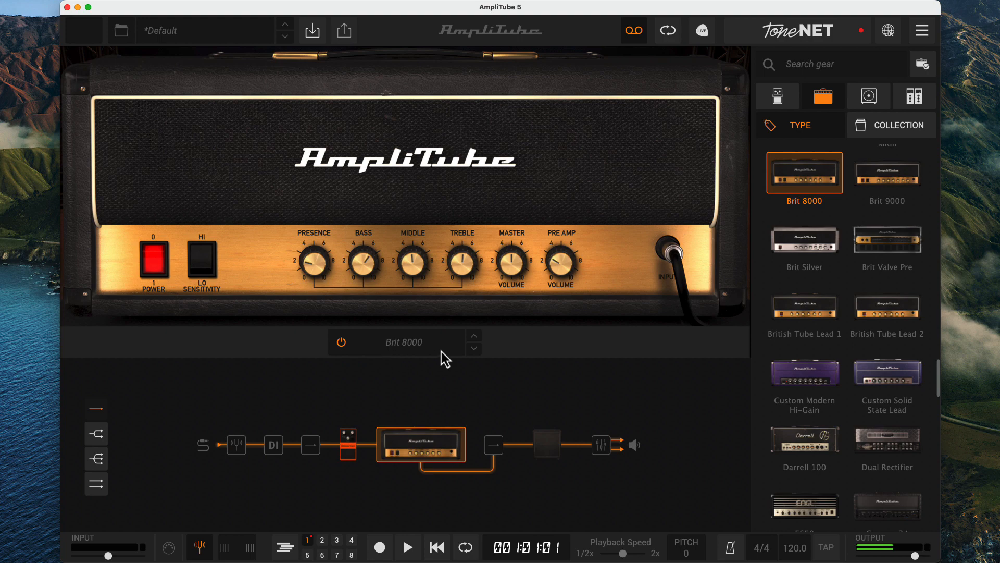
click(402, 341)
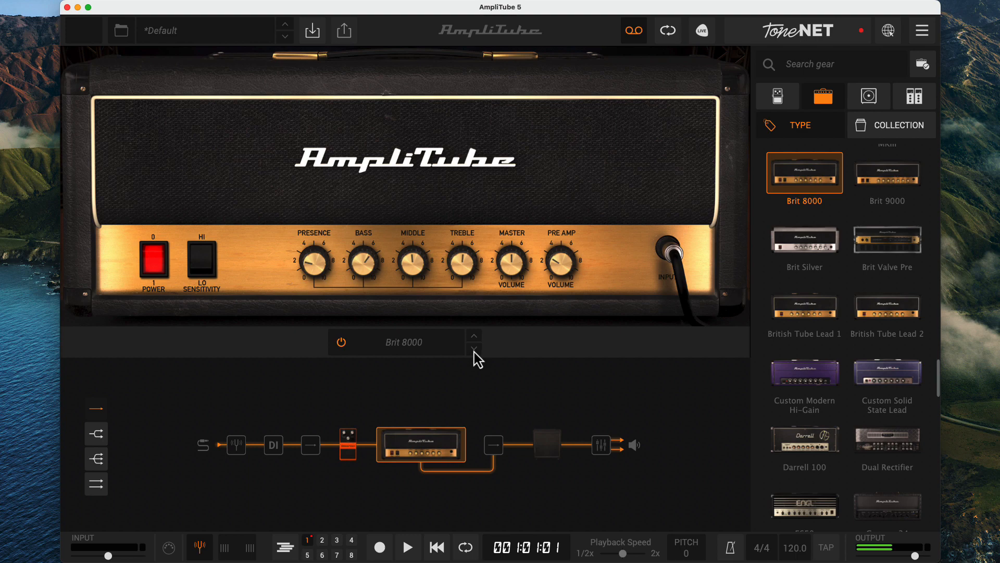
mouse_move(849, 192)
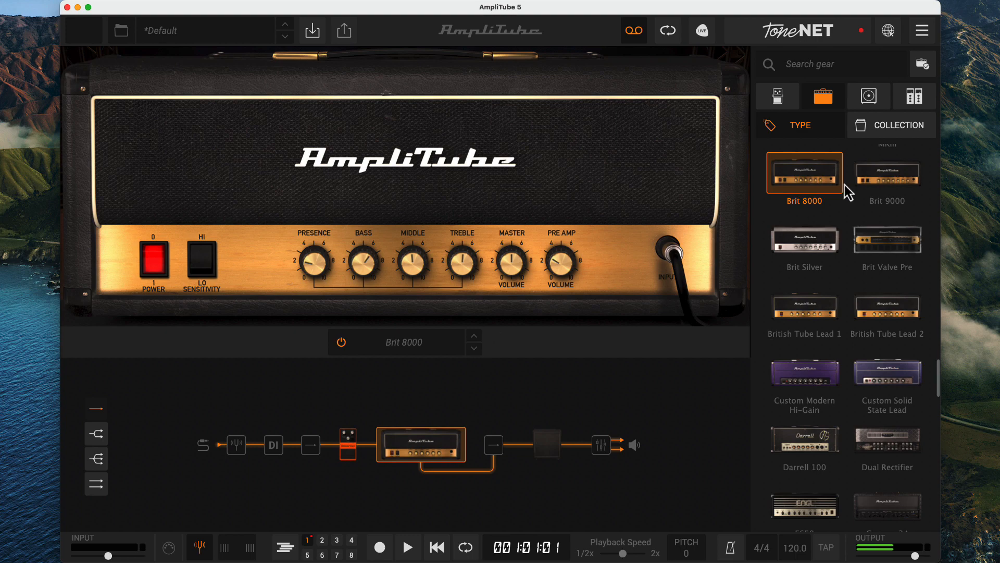
- Search amps for 'champ' to load the '57 Champ, then search 'brit'
click(829, 63)
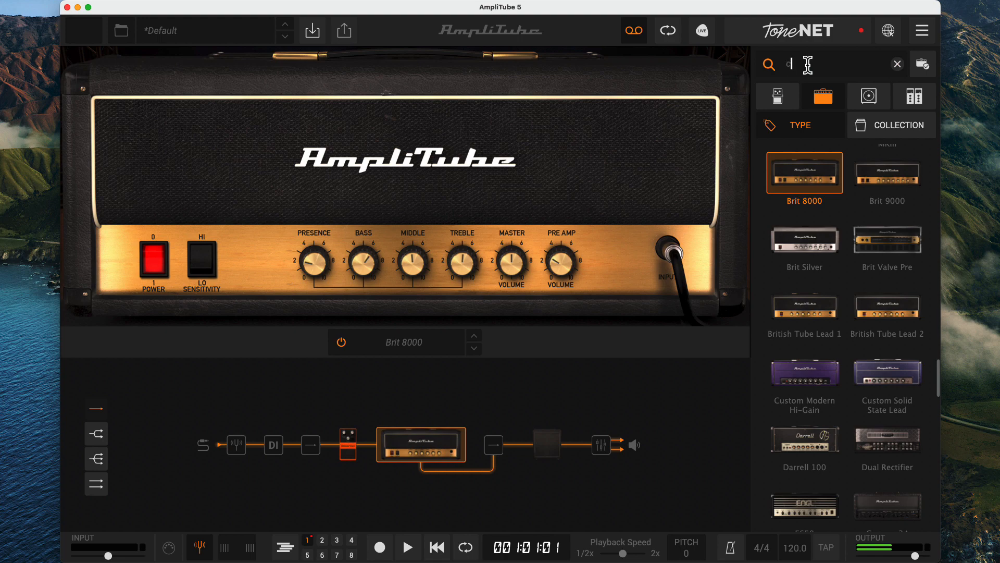
text(champ)
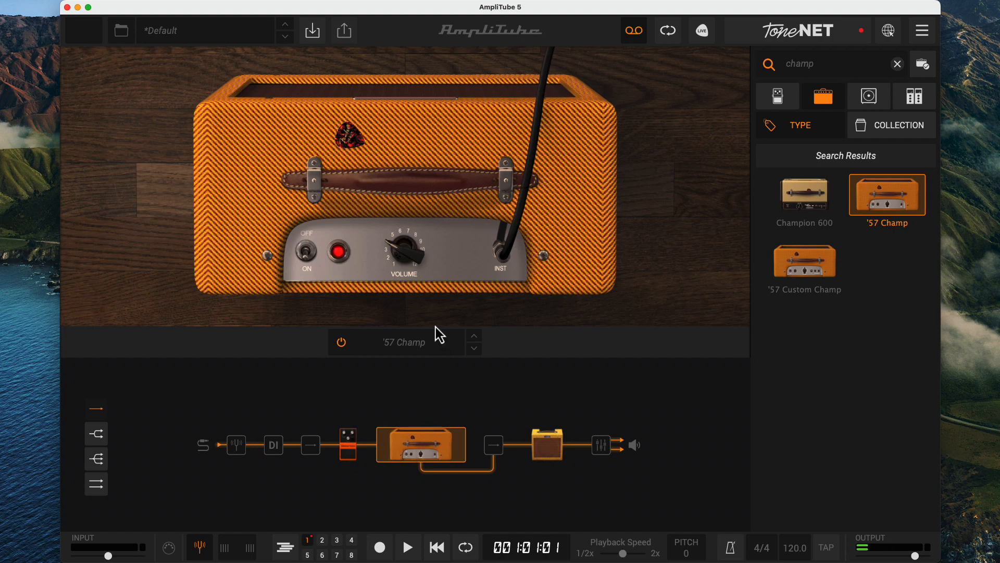
drag(404, 252, 402, 258)
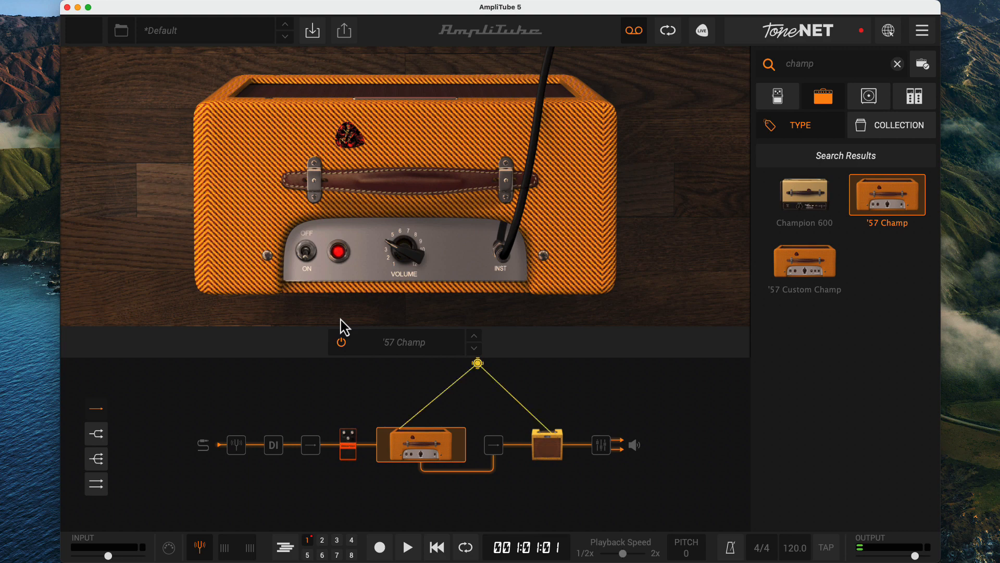
mouse_move(399, 306)
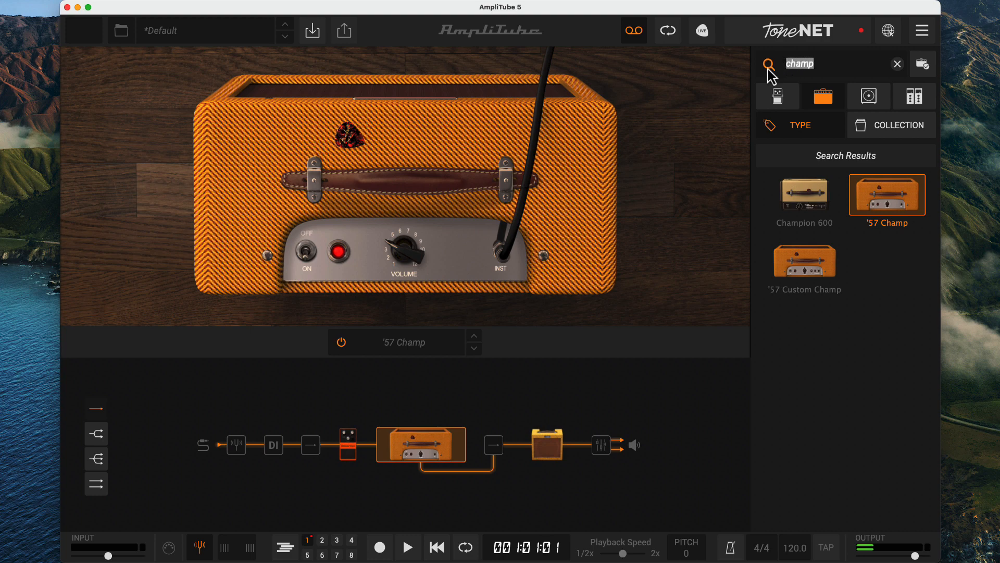
text(br)
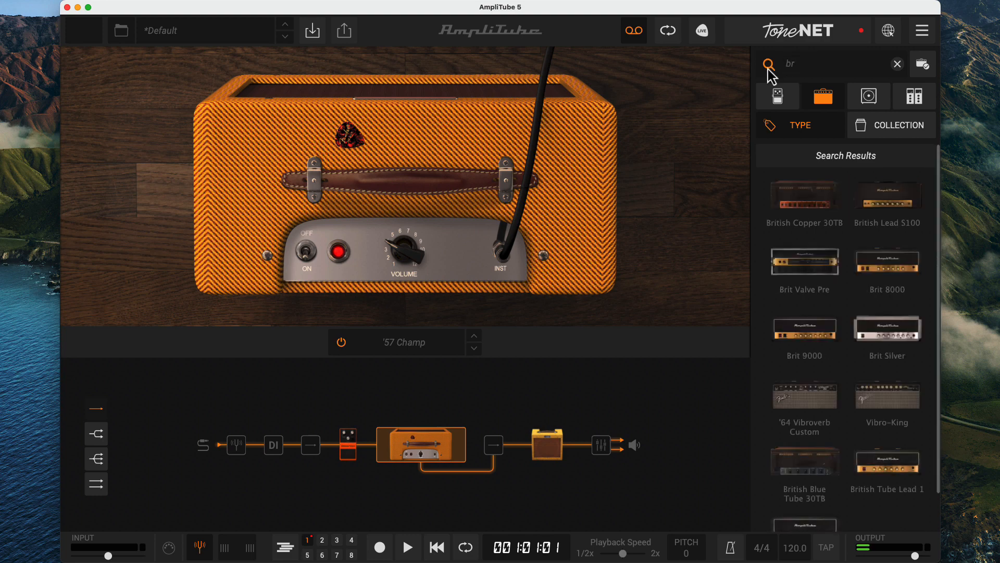
text(it)
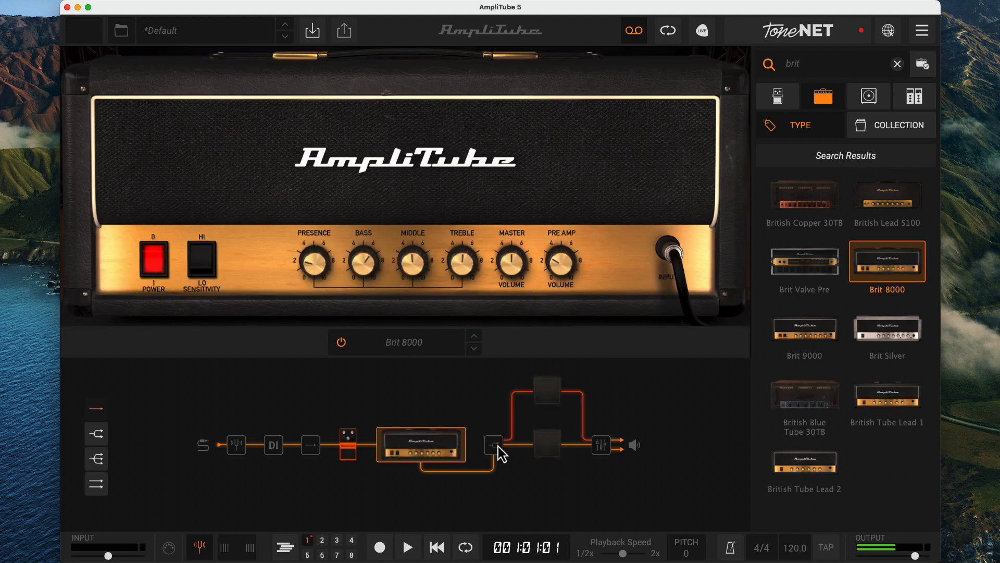
mouse_move(512, 450)
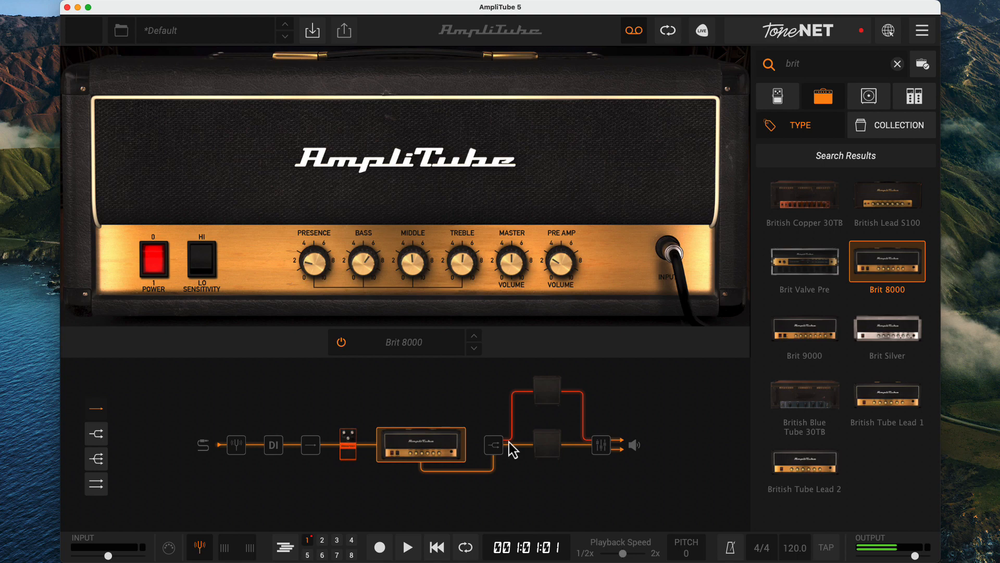
- Add a parallel '57 Champ cabinet, then revert to single-cabinet routing
click(867, 96)
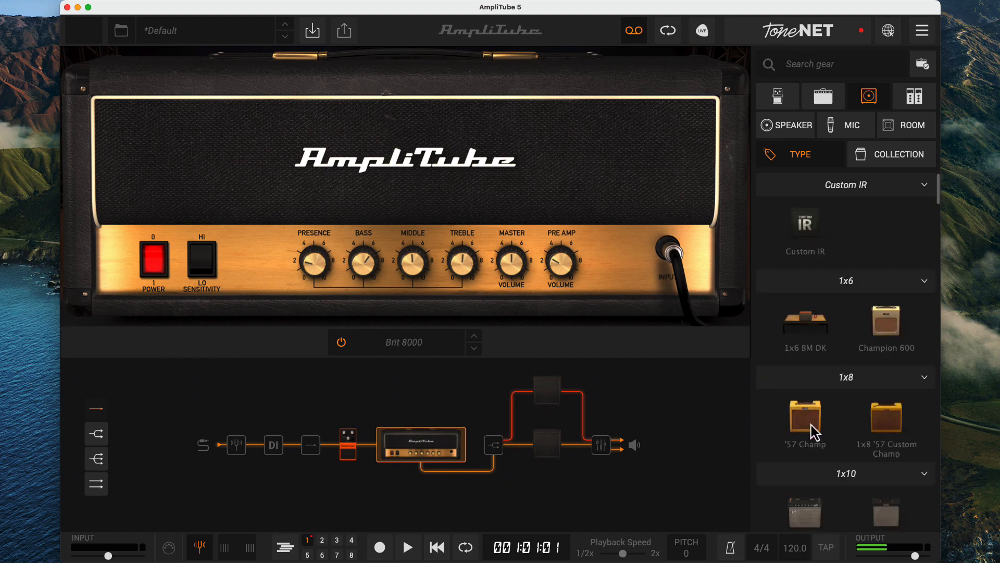
click(804, 418)
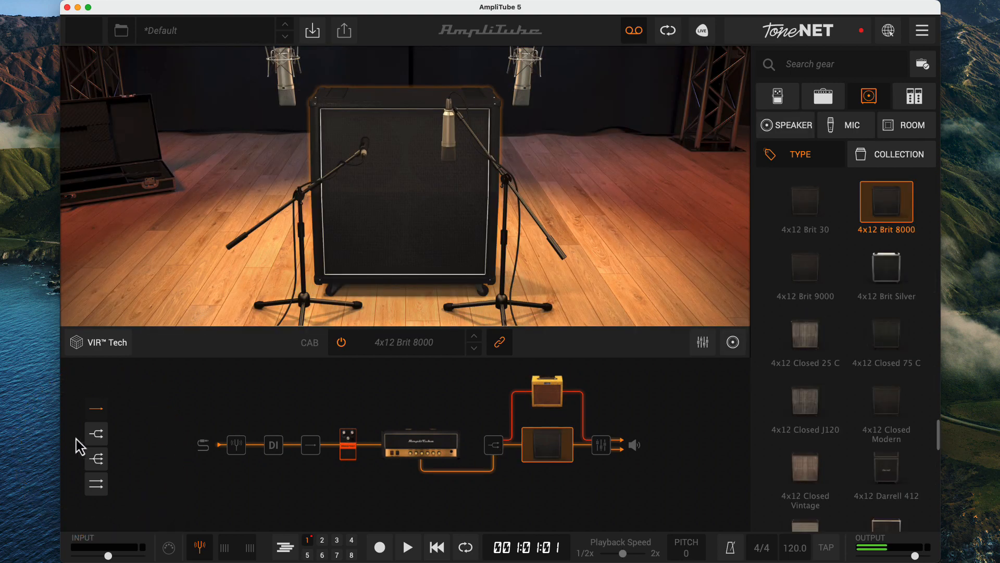
click(96, 447)
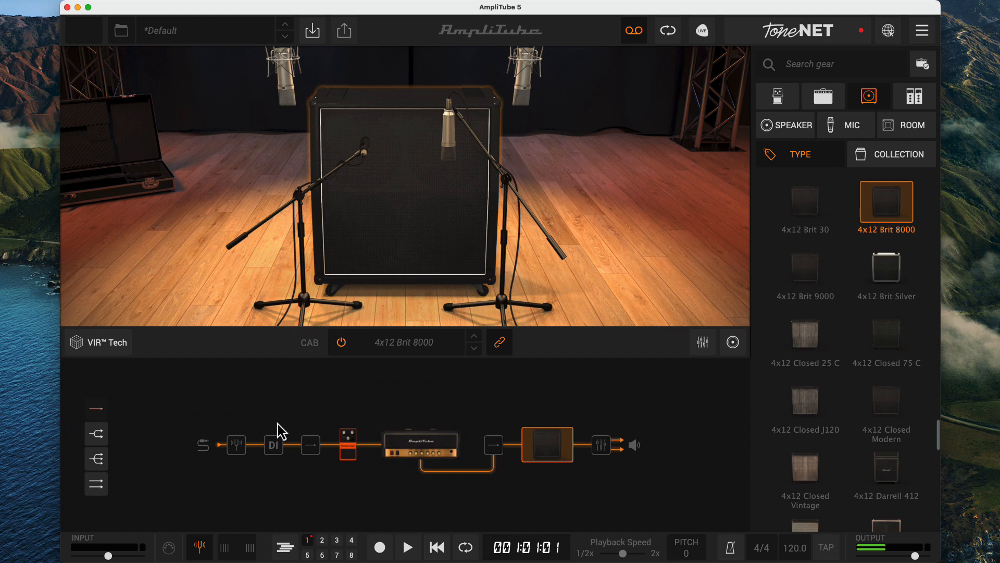
mouse_move(451, 355)
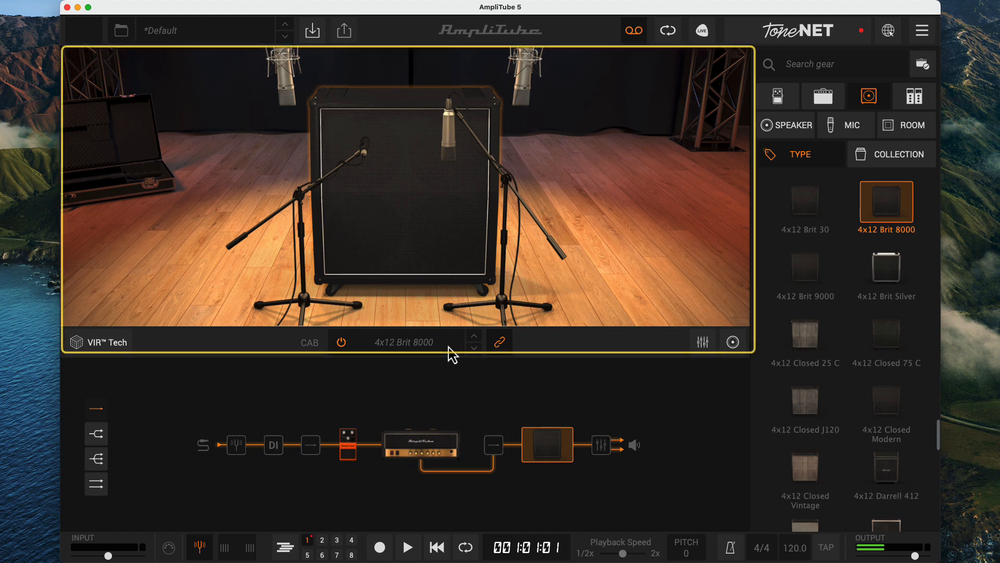
mouse_move(359, 266)
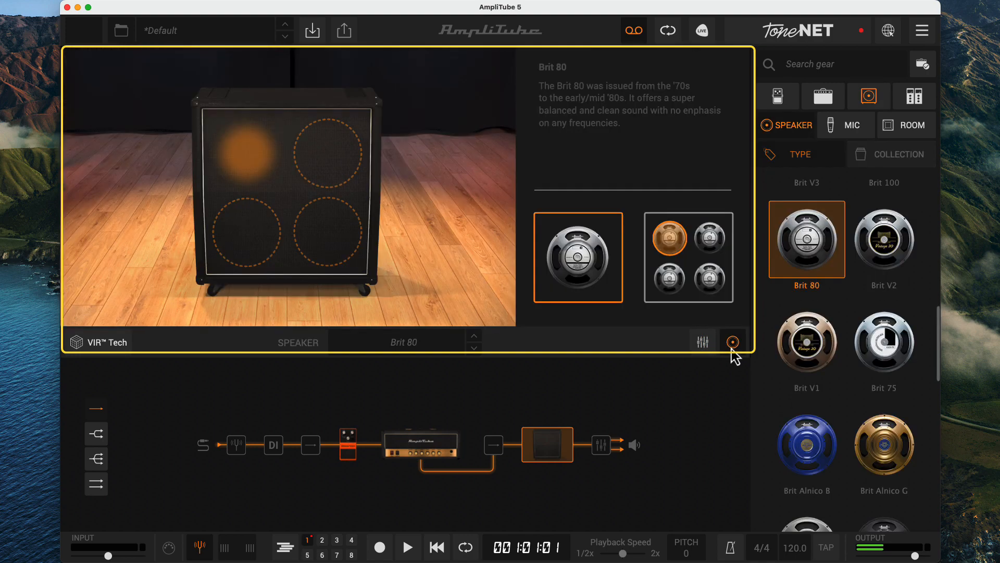
- Open the speaker view showing the 4x12 cabinet's Brit 80 speakers
click(733, 340)
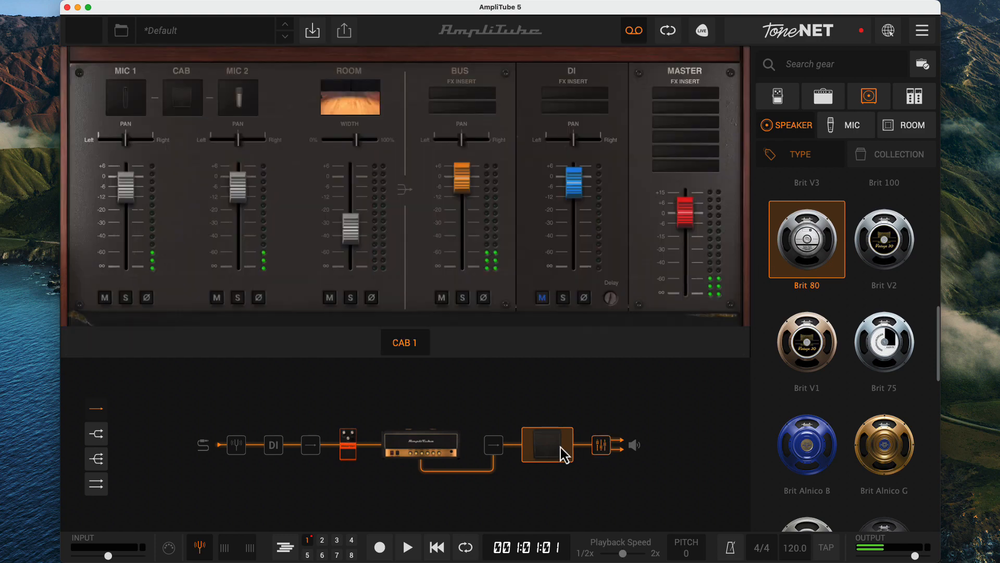
- Load a White 2A compressor into the Master FX insert from the cabinet mixer
click(914, 96)
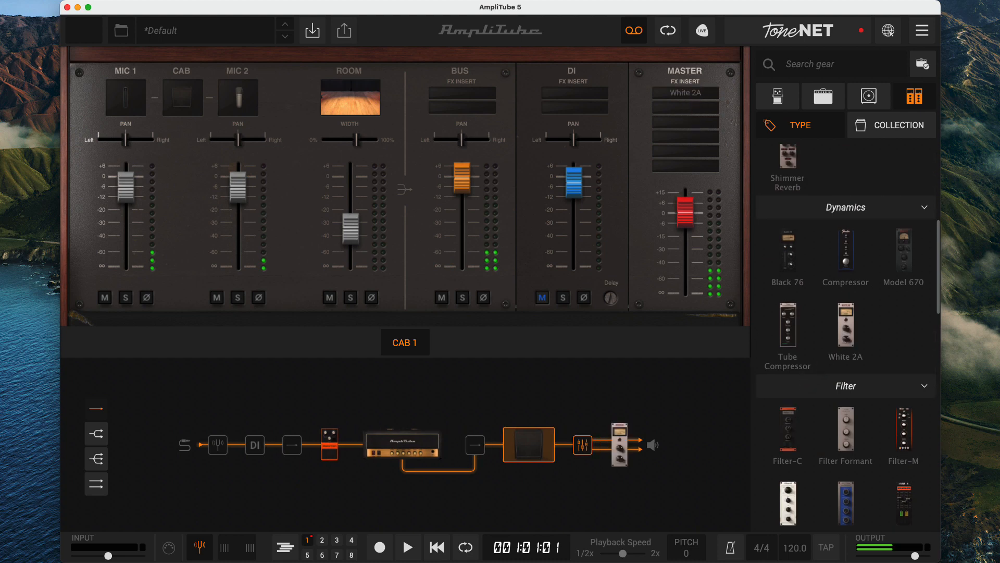
click(823, 96)
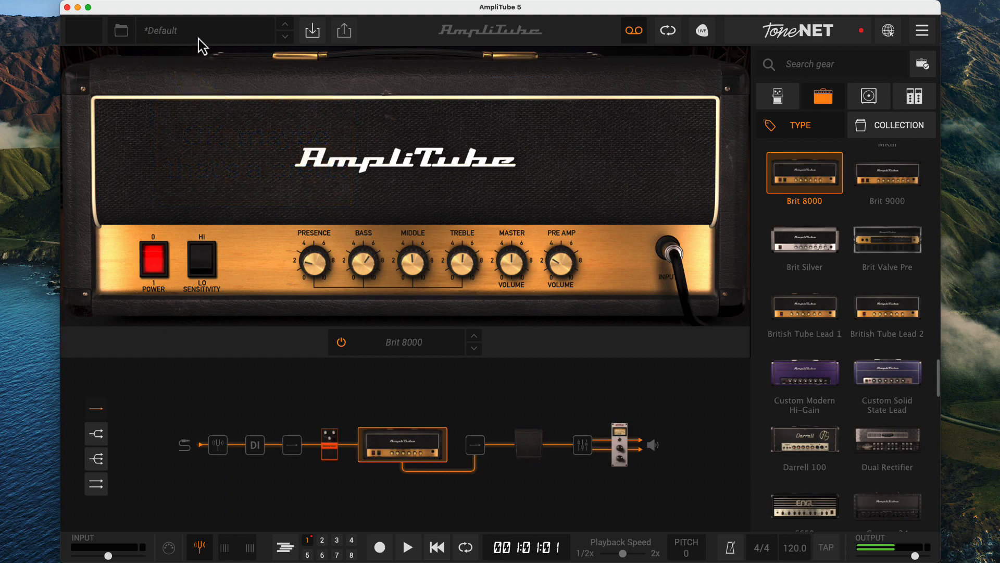
mouse_move(186, 318)
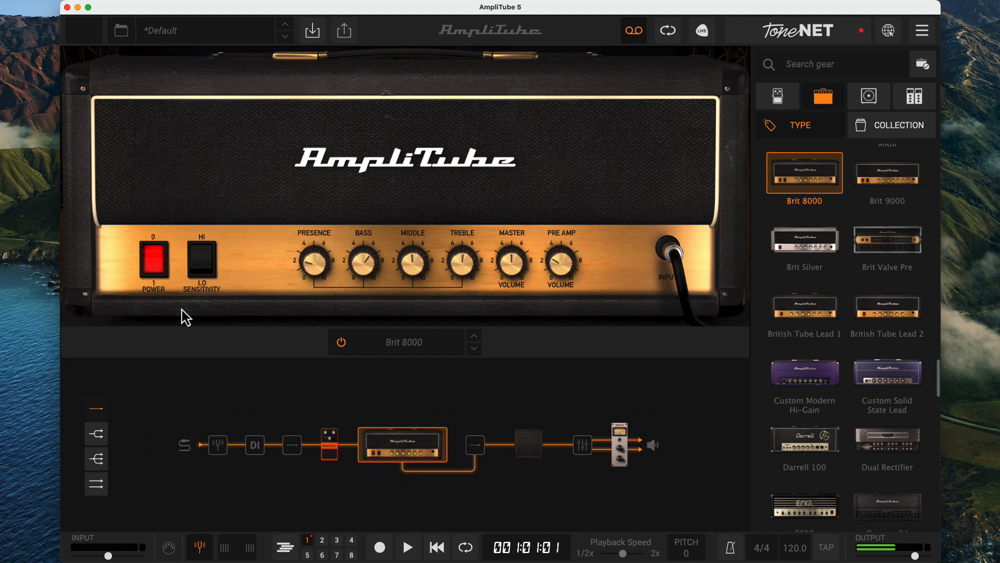